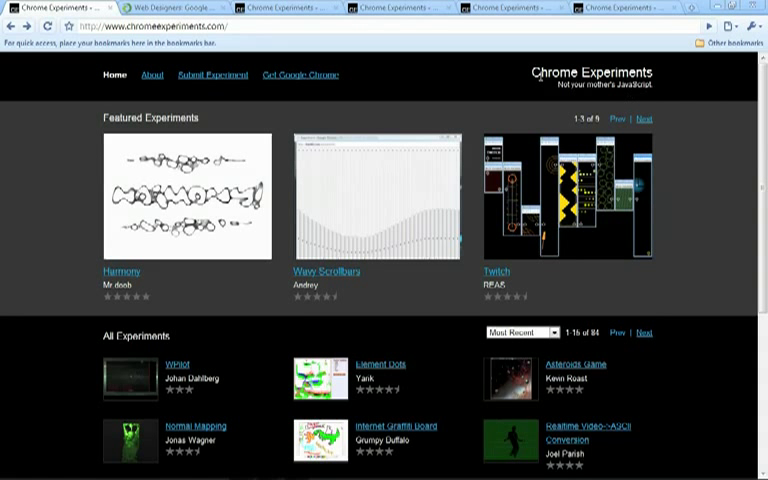
pyautogui.moveTo(674, 168)
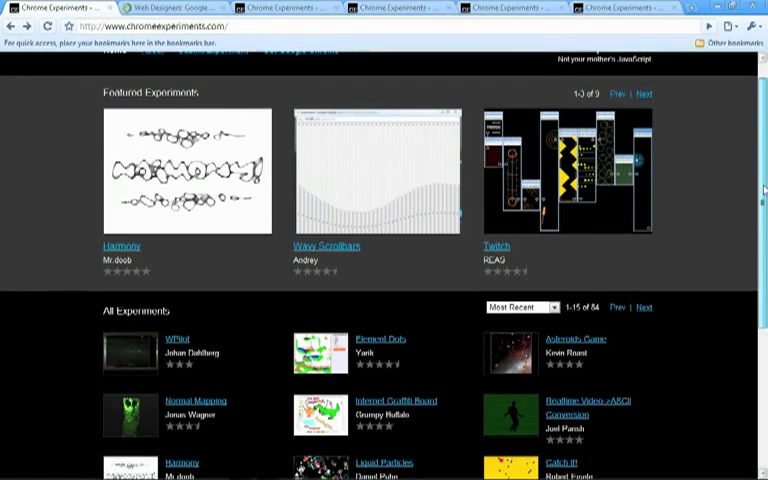
# Step: Scroll down the Creare Group blog post to the Browser Talk section
pyautogui.scroll(-3)
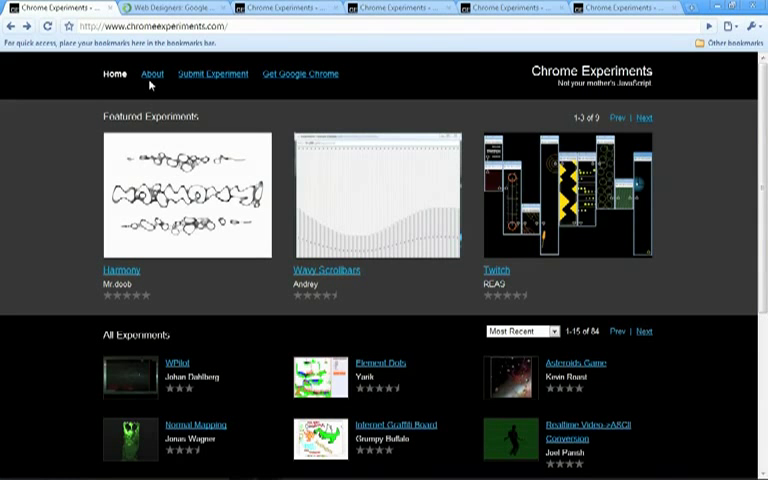
pyautogui.click(152, 72)
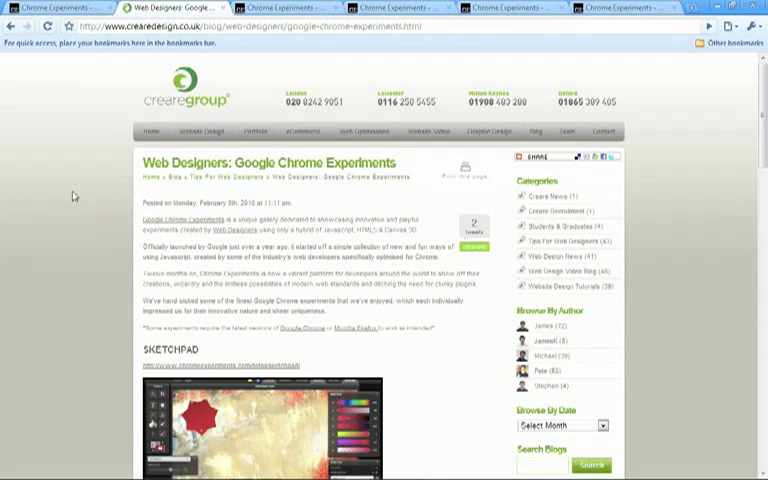
pyautogui.moveTo(740, 252)
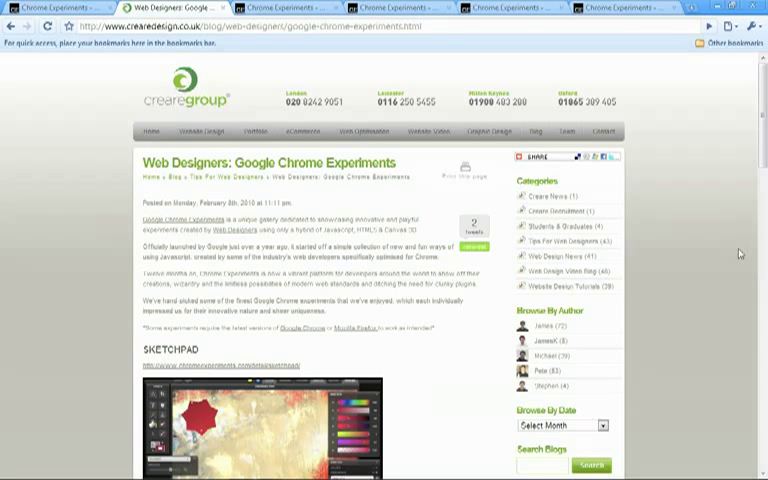
pyautogui.scroll(-3)
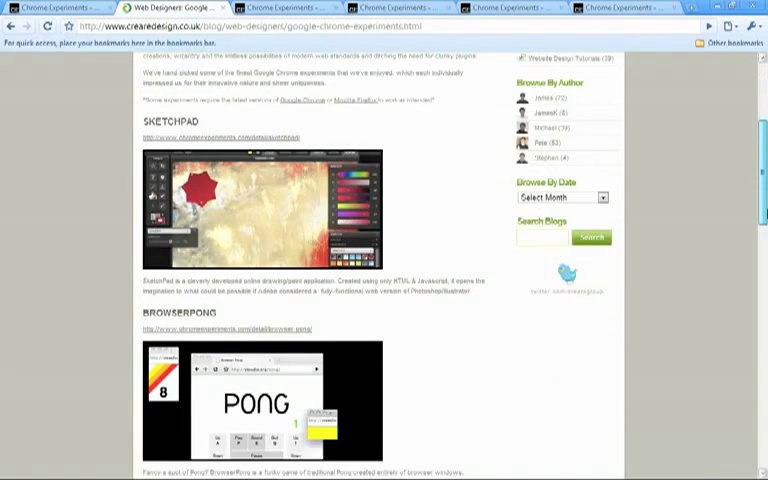
pyautogui.scroll(-3)
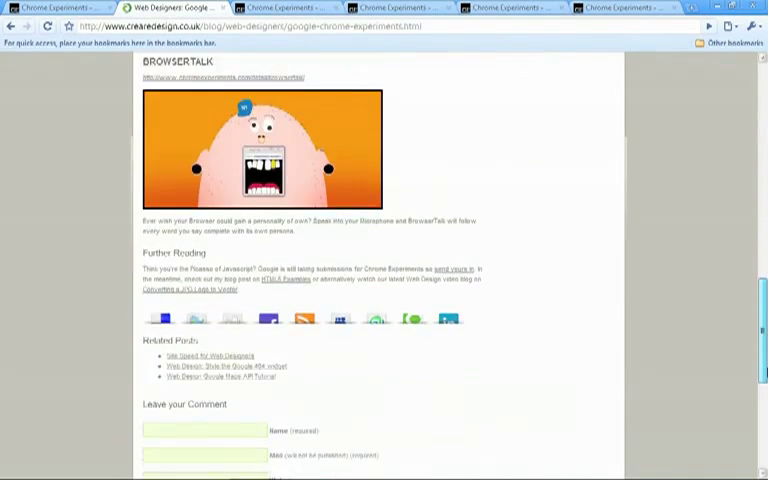
pyautogui.scroll(-3)
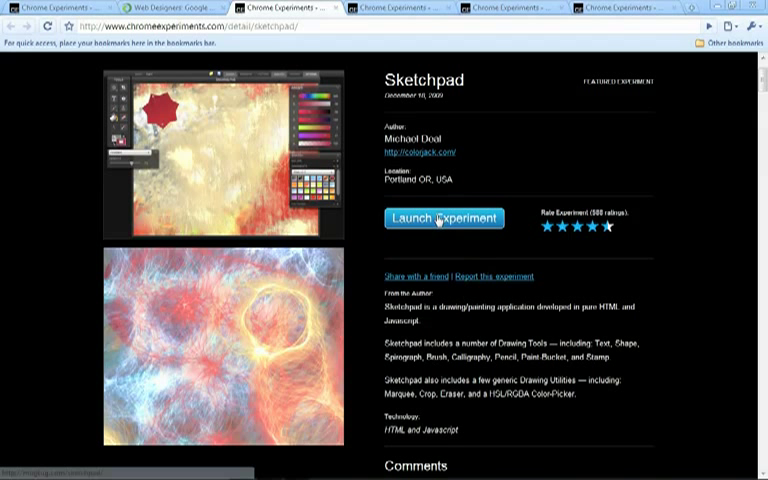
# Step: Launch the Sketchpad experiment from its Chrome Experiments page
pyautogui.click(444, 218)
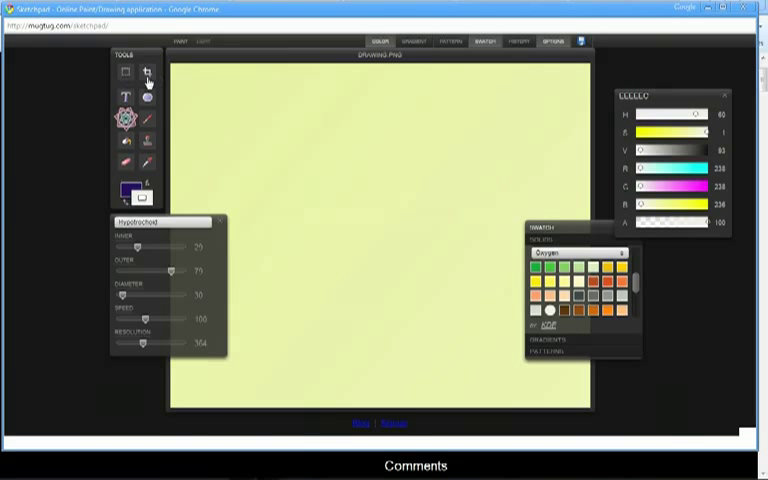
pyautogui.moveTo(138, 140)
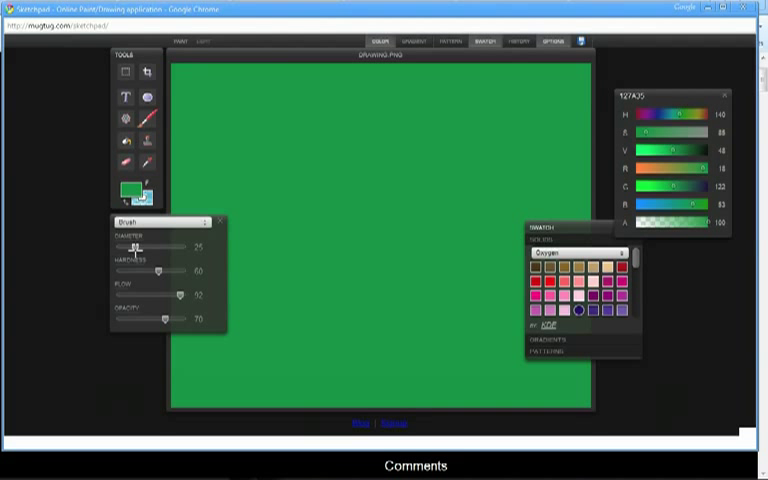
# Step: Shift the paint colour slider toward white for the brush
pyautogui.moveTo(140, 246); pyautogui.dragTo(130, 246)
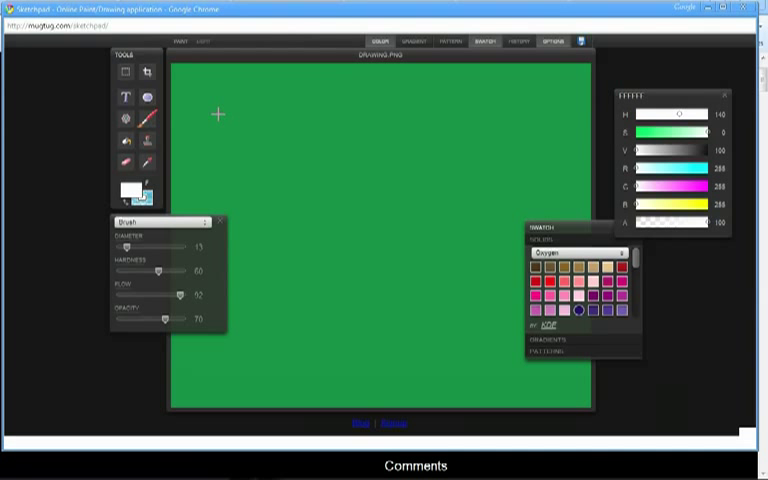
# Step: Paint the word CREAR in white on the green canvas, then launch Browser Pong
pyautogui.moveTo(210, 110); pyautogui.dragTo(250, 144)
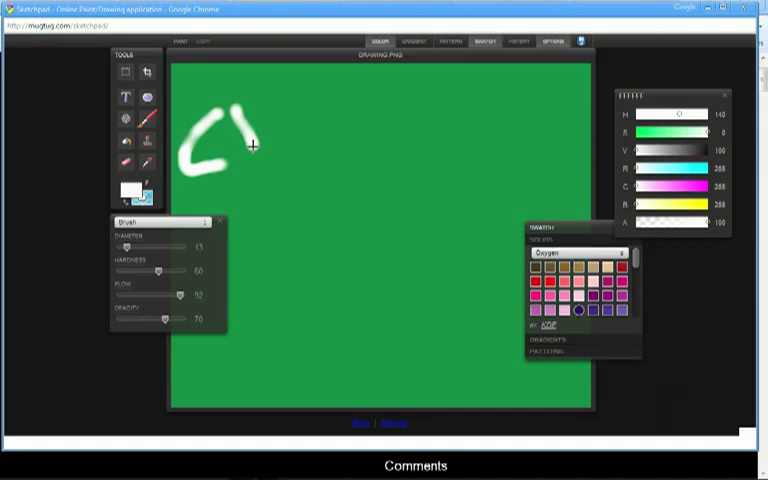
pyautogui.moveTo(244, 144); pyautogui.dragTo(280, 136)
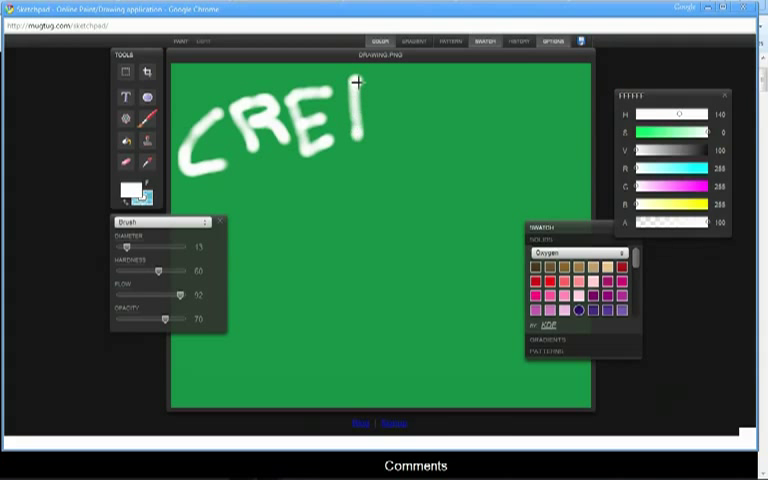
pyautogui.moveTo(360, 84); pyautogui.dragTo(410, 130)
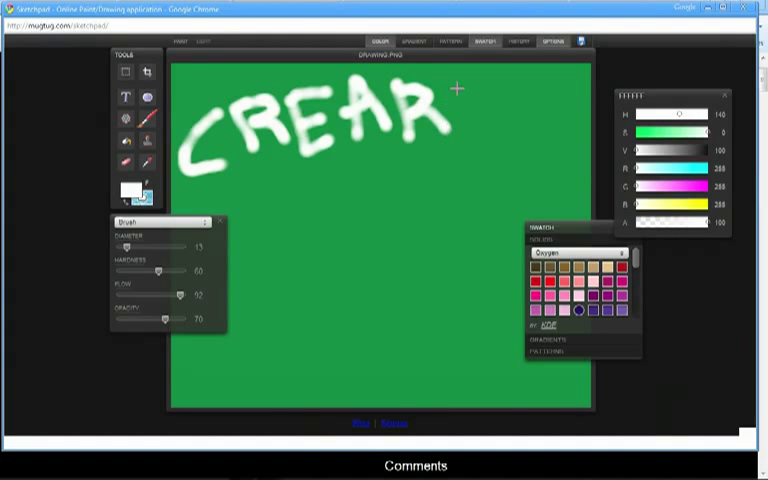
pyautogui.moveTo(448, 84); pyautogui.dragTo(496, 140)
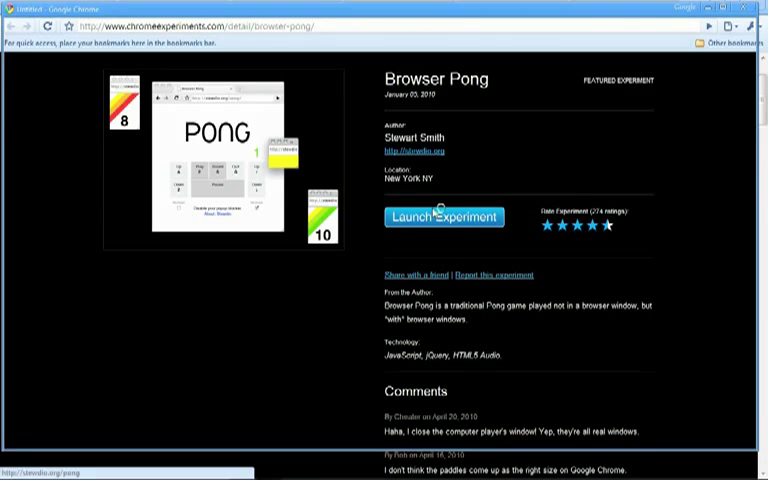
pyautogui.click(444, 216)
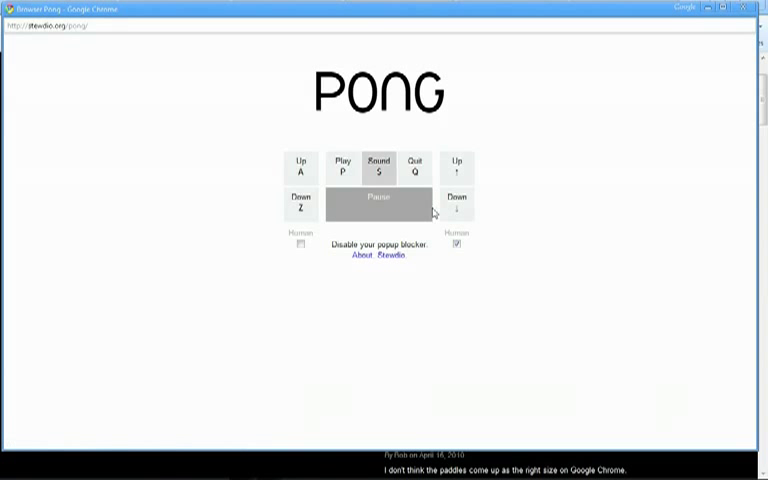
# Step: Start the Pong game from the Browser Pong control window
pyautogui.click(344, 164)
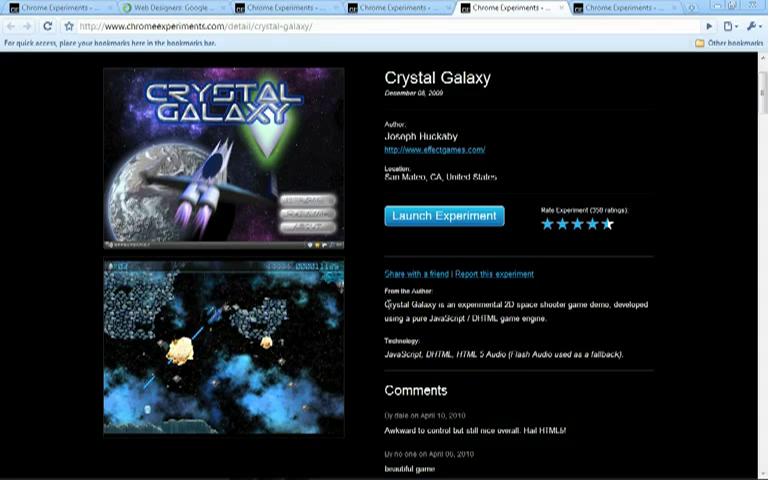
# Step: Select the 'From the author' description of Crystal Galaxy and launch it
pyautogui.moveTo(384, 304); pyautogui.dragTo(544, 322)
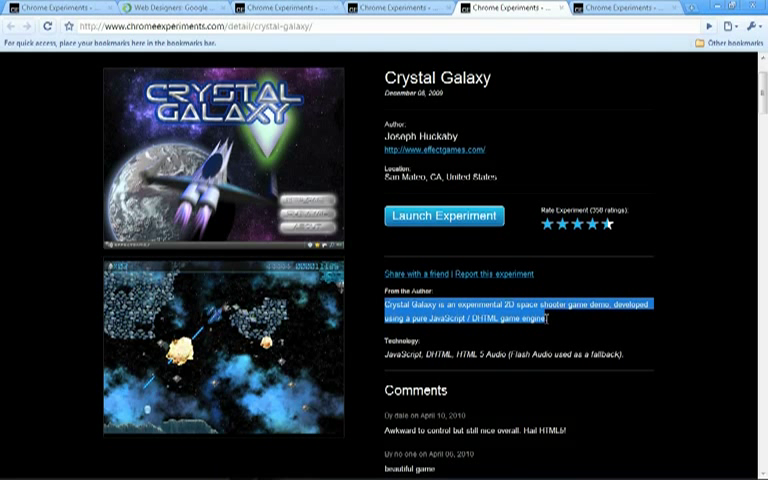
pyautogui.click(444, 216)
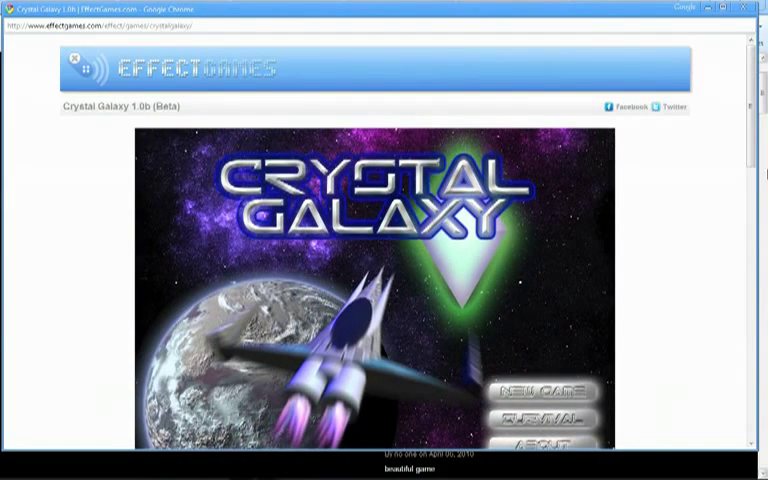
# Step: Start a New Game from the Crystal Galaxy title screen menu
pyautogui.scroll(-3)
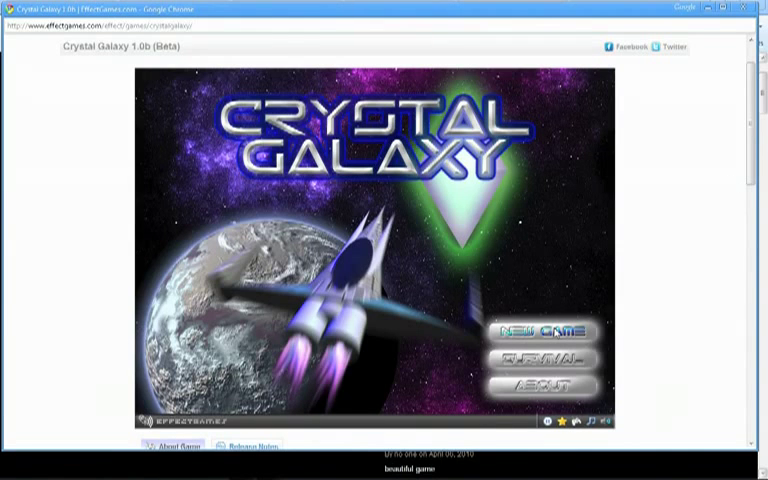
pyautogui.click(544, 332)
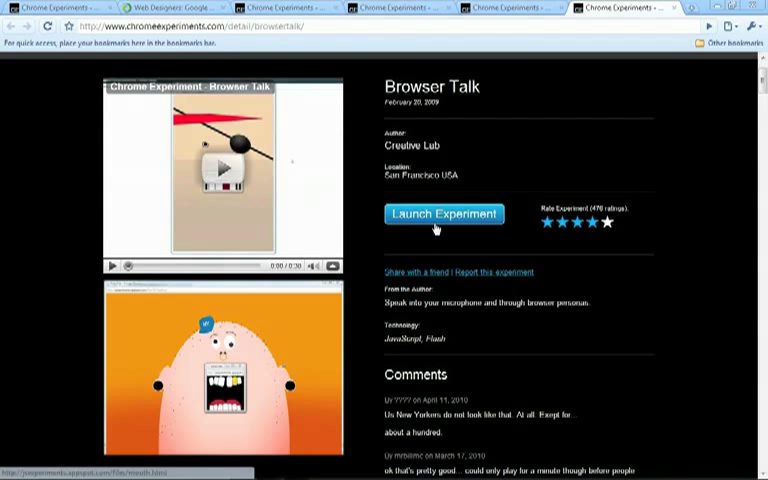
# Step: Launch the Browser Talk experiment from its Chrome Experiments page
pyautogui.click(444, 214)
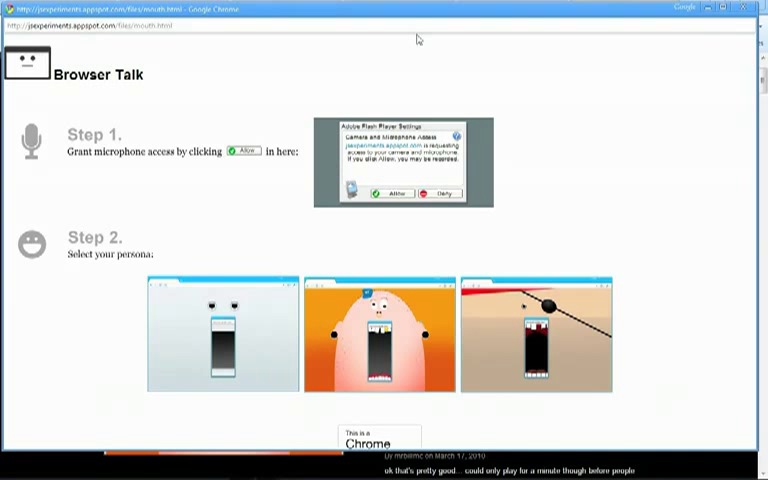
pyautogui.moveTo(332, 210)
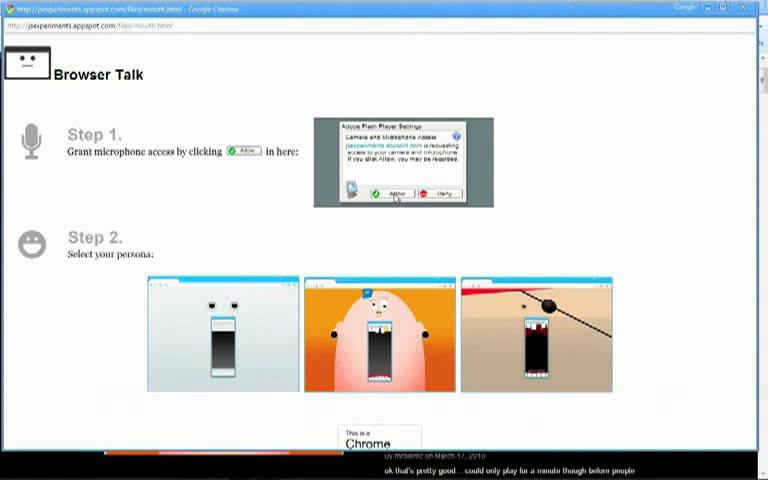
# Step: Allow microphone access in the Flash prompt and pick a persona under Step 2
pyautogui.click(390, 192)
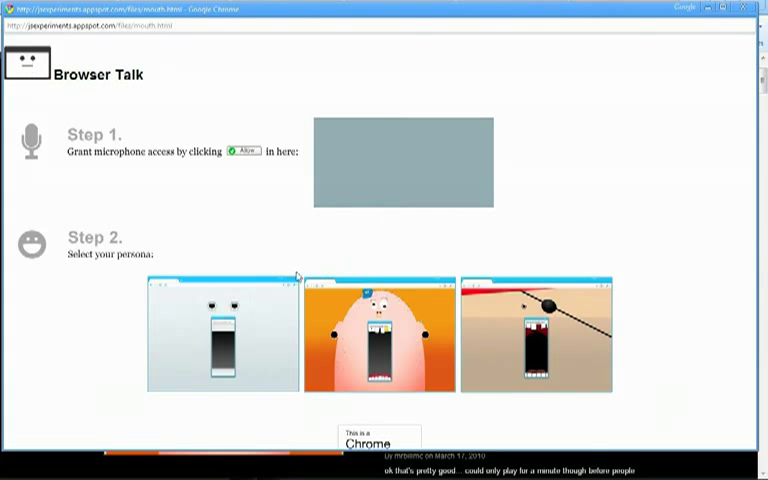
pyautogui.click(380, 332)
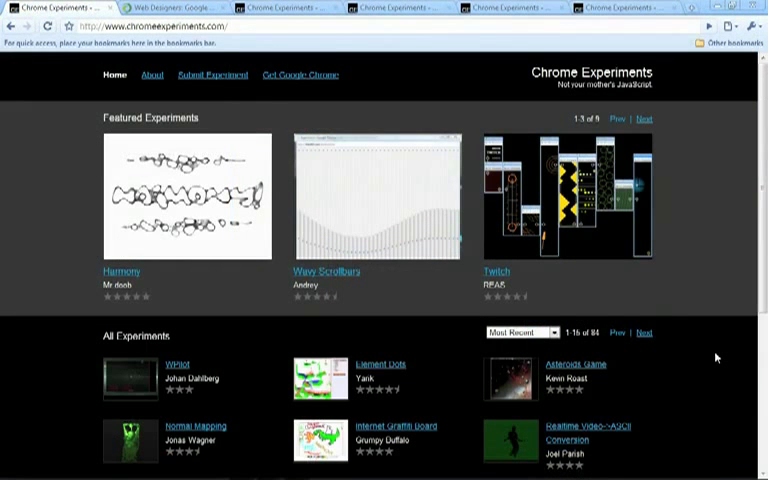
pyautogui.moveTo(644, 112)
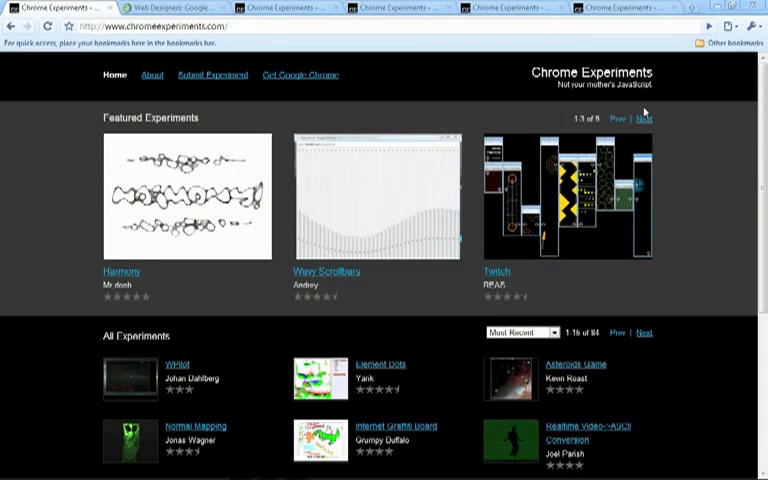
# Step: Page twice through the Featured Experiments carousel, then return to the blog tab
pyautogui.click(644, 118)
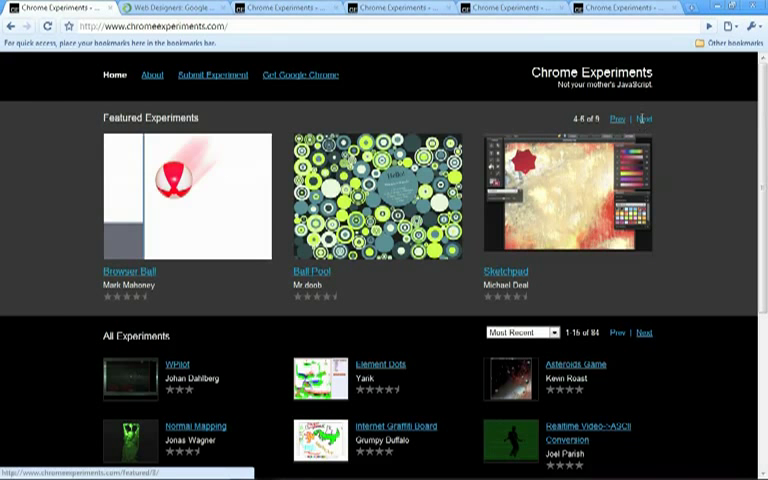
pyautogui.click(646, 116)
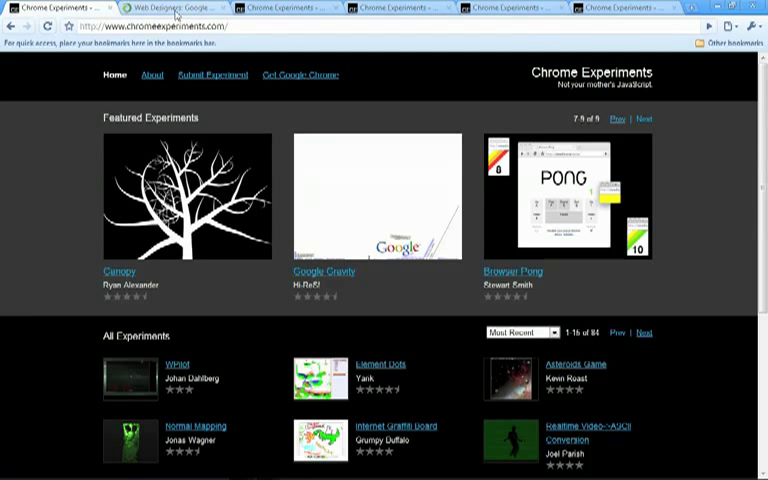
pyautogui.click(176, 8)
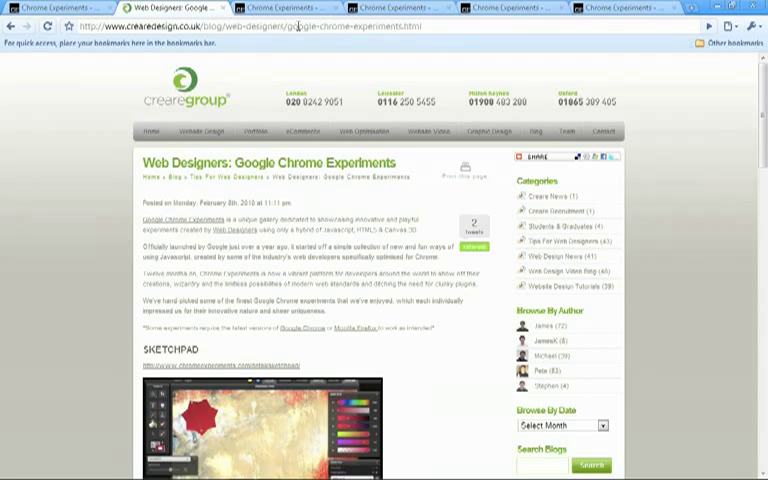
pyautogui.moveTo(420, 38)
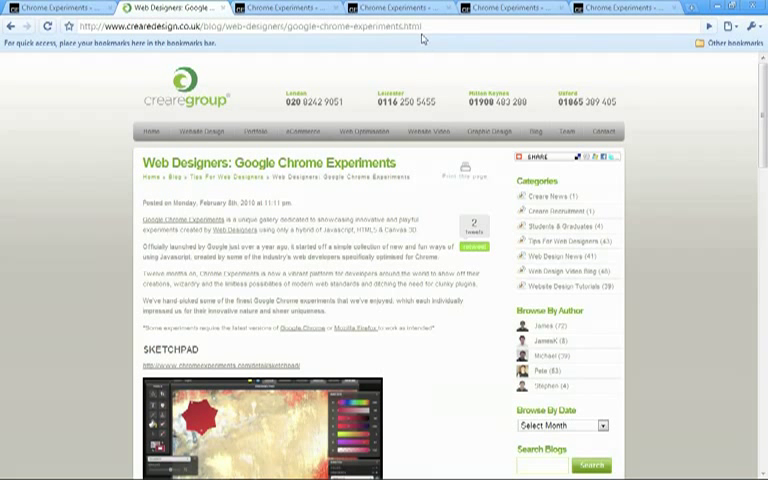